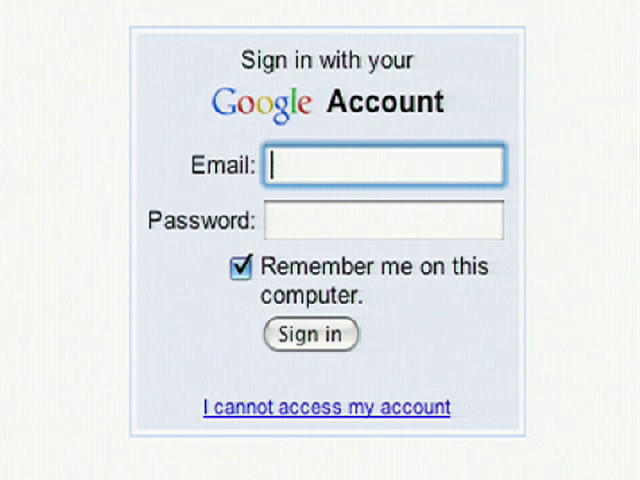
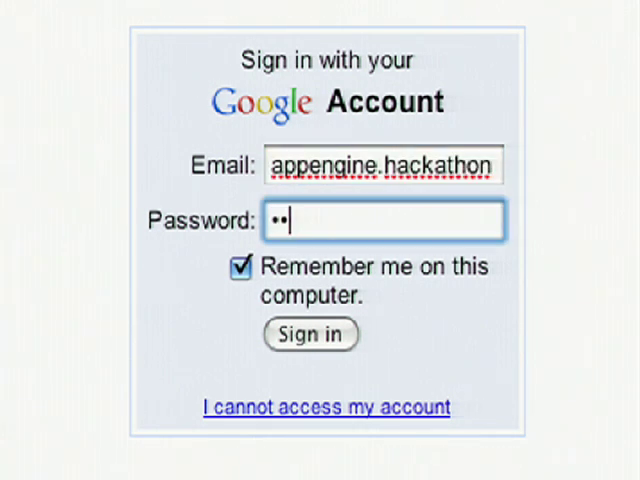
pyautogui.write('••••')
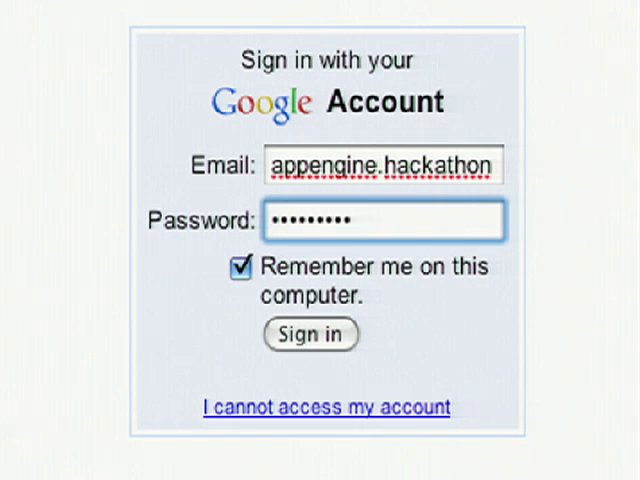
pyautogui.write('•')
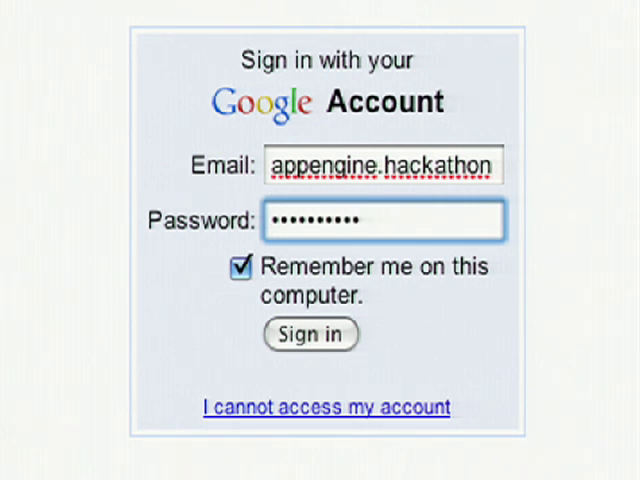
pyautogui.click(312, 334)
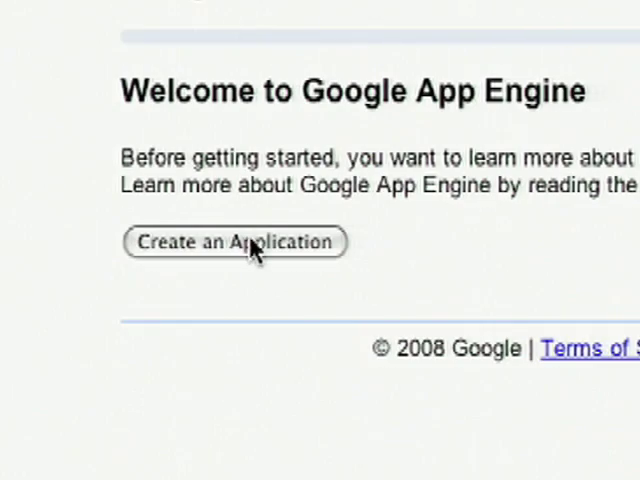
# - Create a new application with identifier superapplication2 and confirm it is available
pyautogui.click(236, 242)
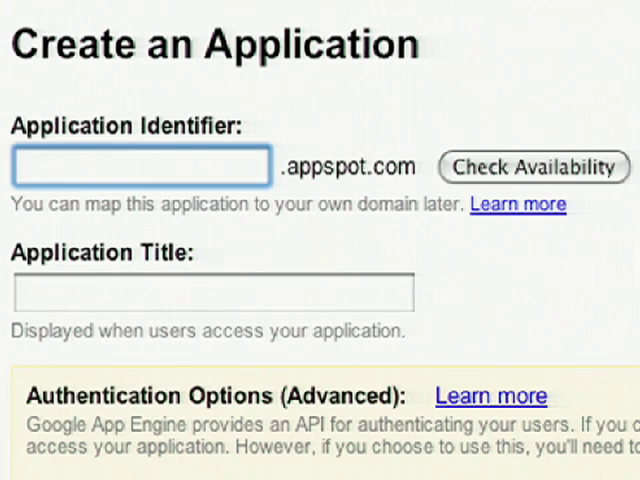
pyautogui.write('sup')
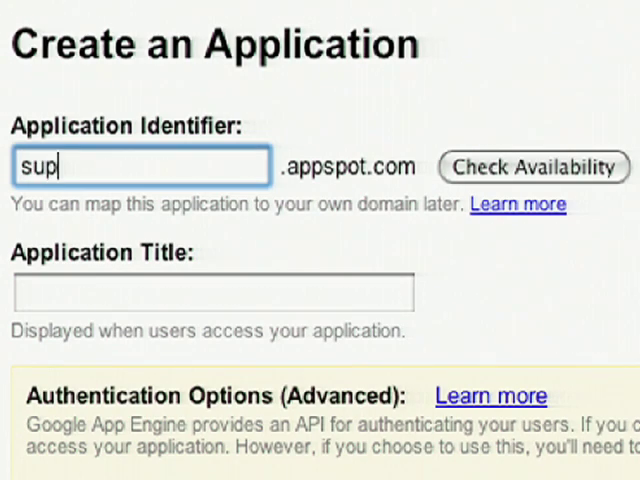
pyautogui.write('erapplicati')
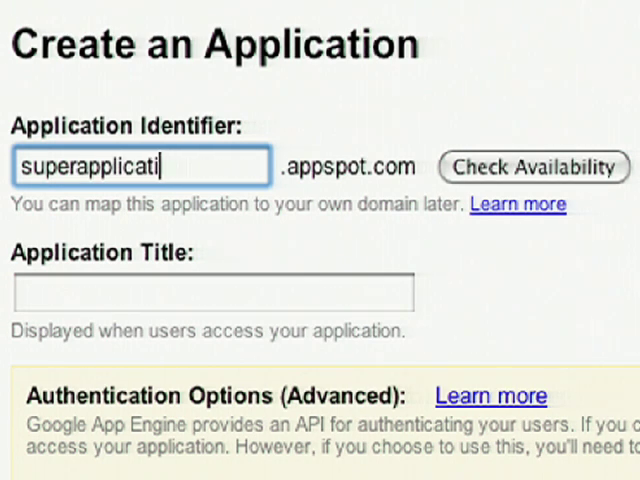
pyautogui.write('on2')
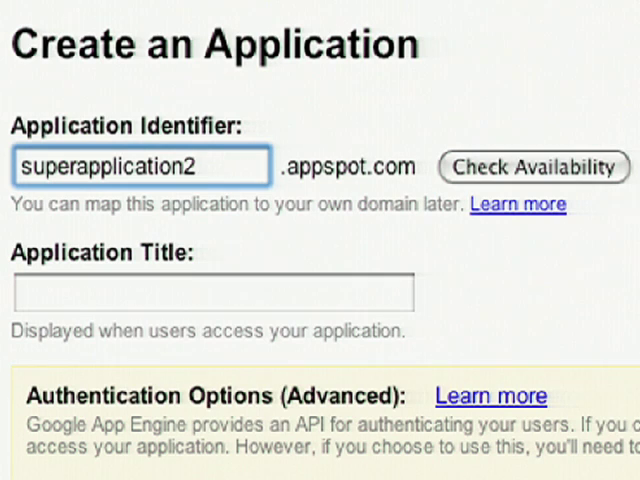
pyautogui.click(532, 166)
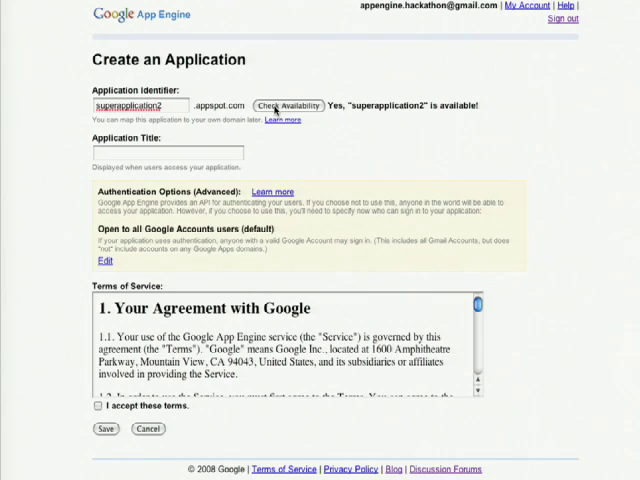
# - Begin entering the application title 'This is a Super Application'
pyautogui.click(164, 152)
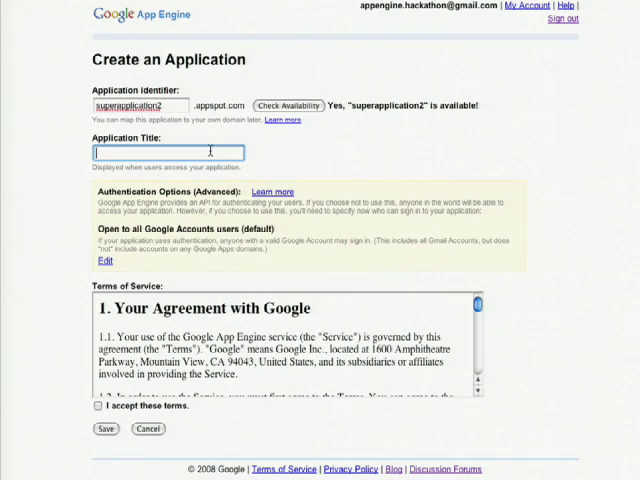
pyautogui.write('This is a Sup')
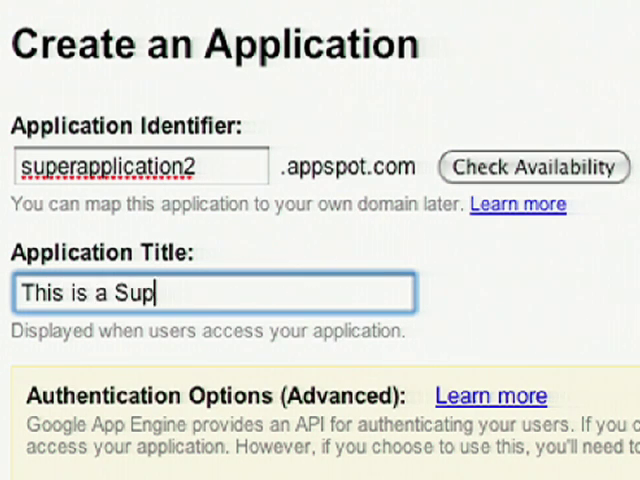
pyautogui.write('er Applicat')
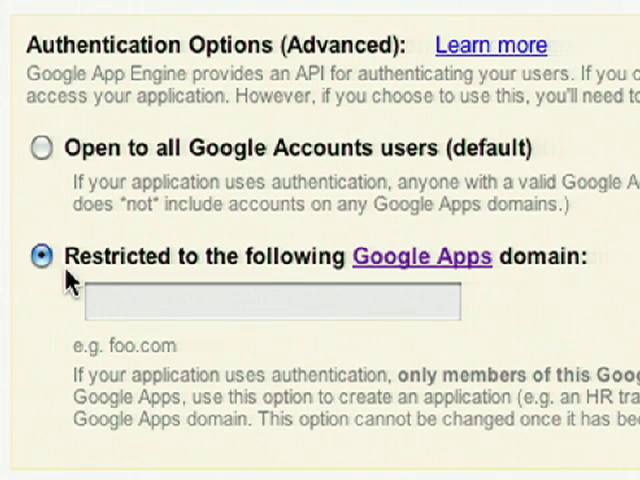
# - Restrict authentication to the Google Apps domain adomainthatiown.com and accept the terms of service
pyautogui.write('adomainth')
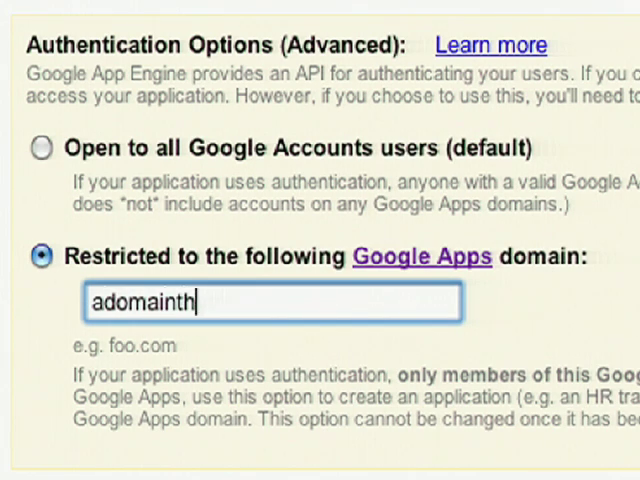
pyautogui.write('atiown')
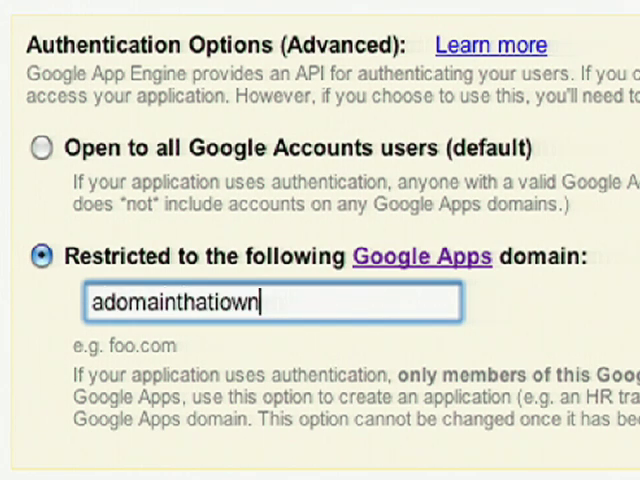
pyautogui.write('.com')
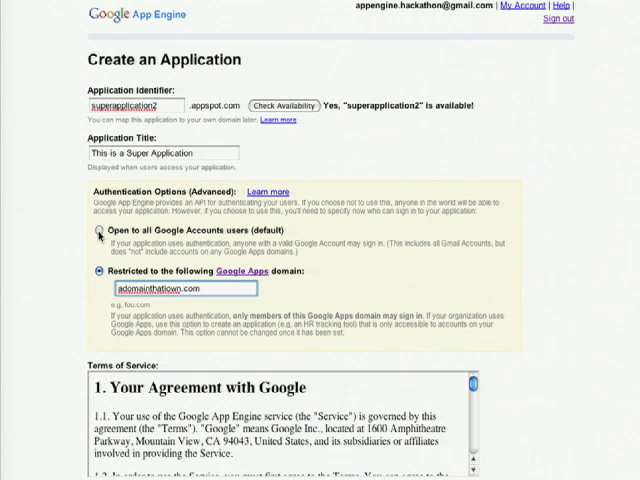
pyautogui.click(96, 232)
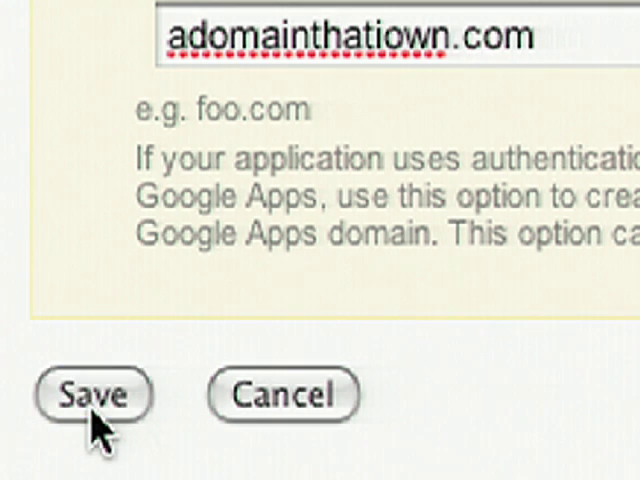
# - Save the new application and return to the My Applications list
pyautogui.click(92, 396)
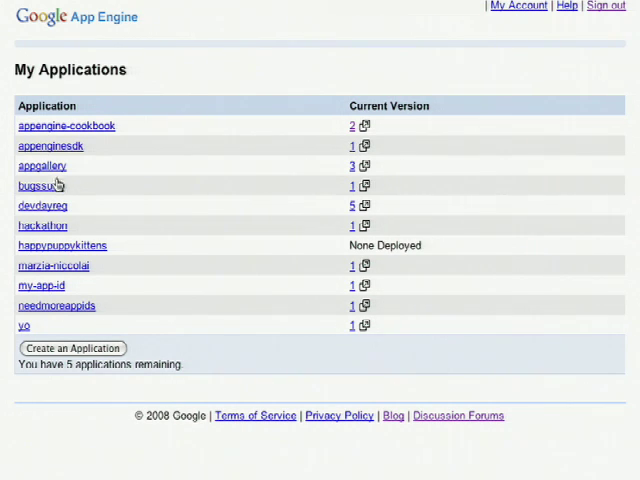
# - Open the appgallery application's dashboard from My Applications
pyautogui.click(42, 164)
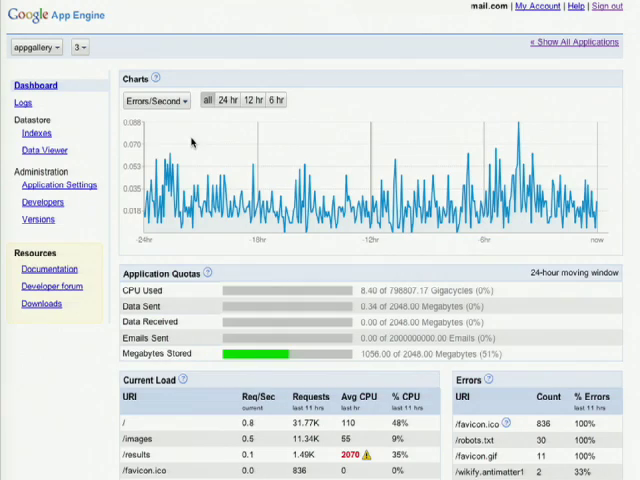
pyautogui.moveTo(116, 276)
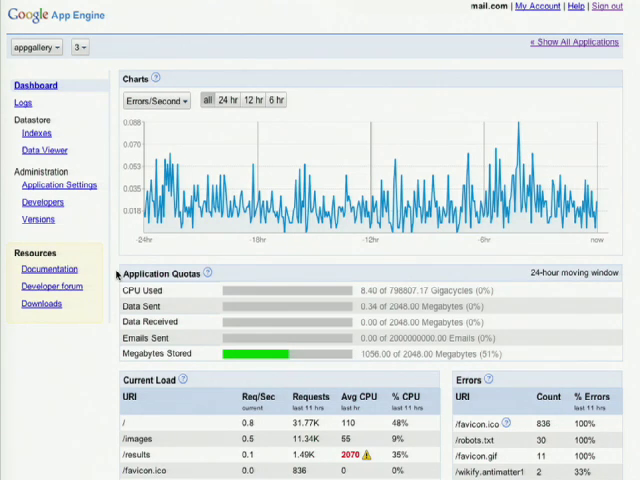
pyautogui.scroll(-3)
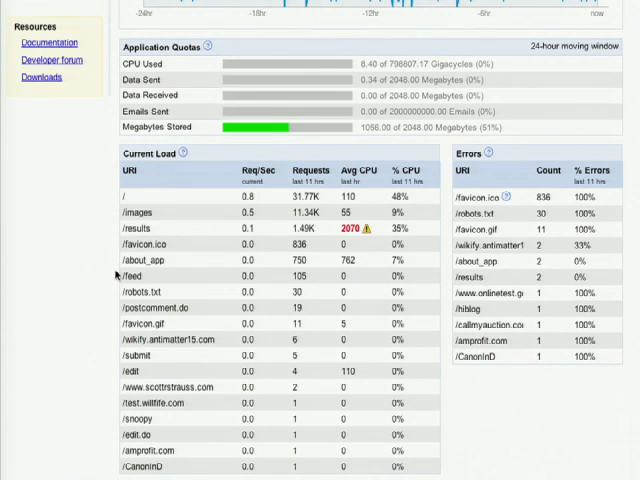
pyautogui.scroll(3)
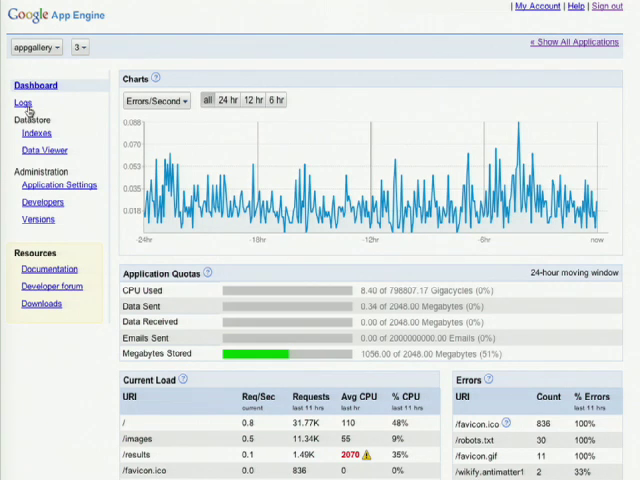
pyautogui.moveTo(24, 104)
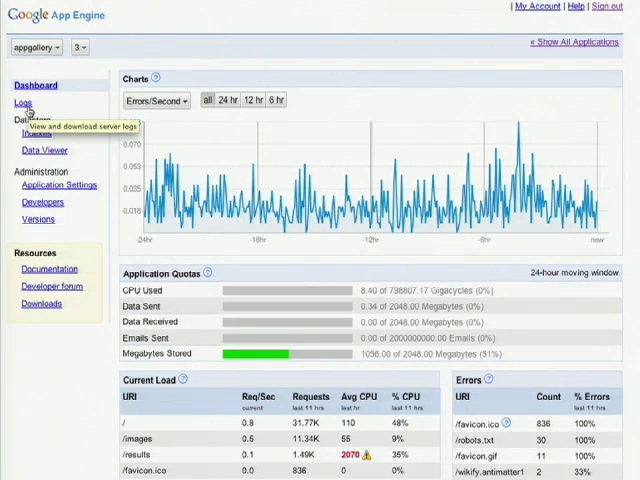
# - Show the appgallery logs with Minimum Severity set to Info
pyautogui.click(22, 104)
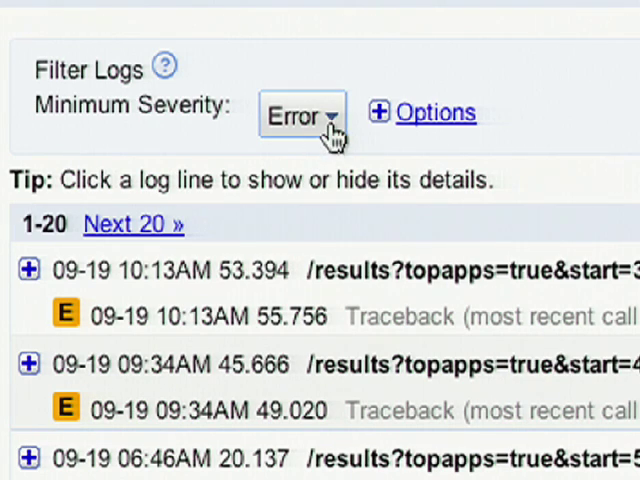
pyautogui.click(302, 112)
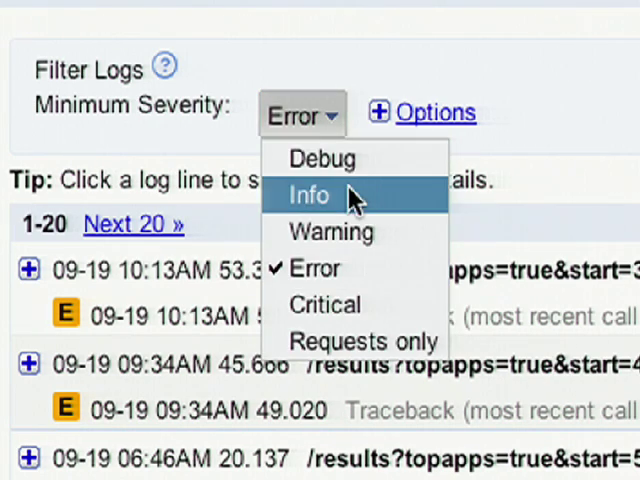
pyautogui.click(308, 194)
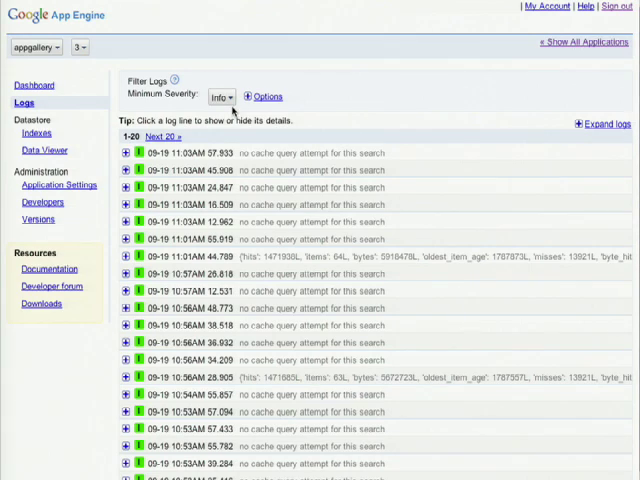
# - Return the logs to Error severity and expand one failing request's traceback
pyautogui.click(220, 96)
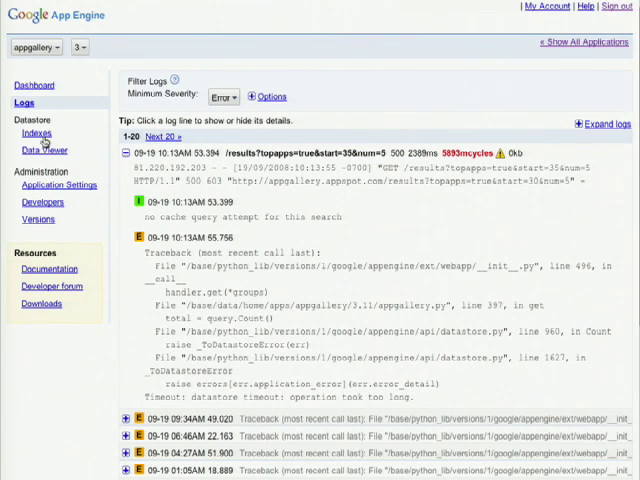
pyautogui.click(38, 132)
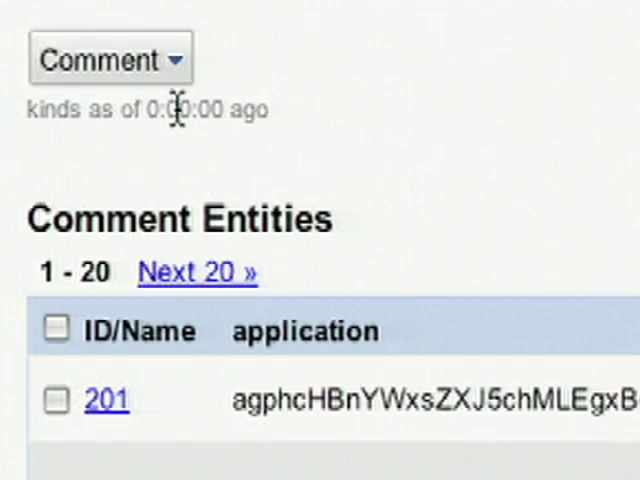
# - Switch the Data Viewer to 'Query (using GQL)' mode for the Comment entities
pyautogui.click(108, 60)
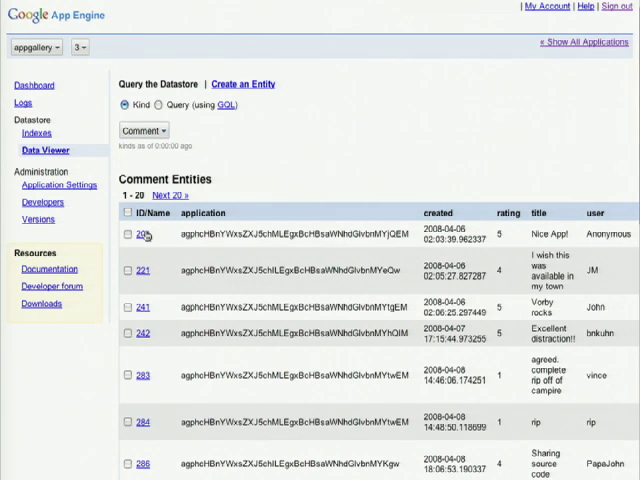
pyautogui.click(140, 234)
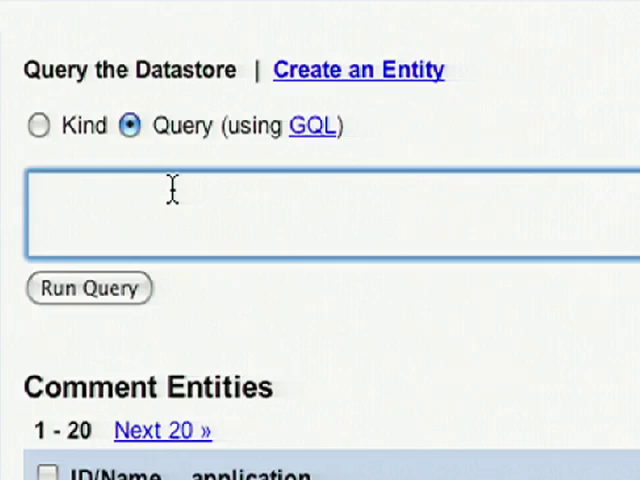
# - Run the GQL query SELECT * FROM Comment WHERE title = "Nice App!" returning one entity
pyautogui.write('SELECT *')
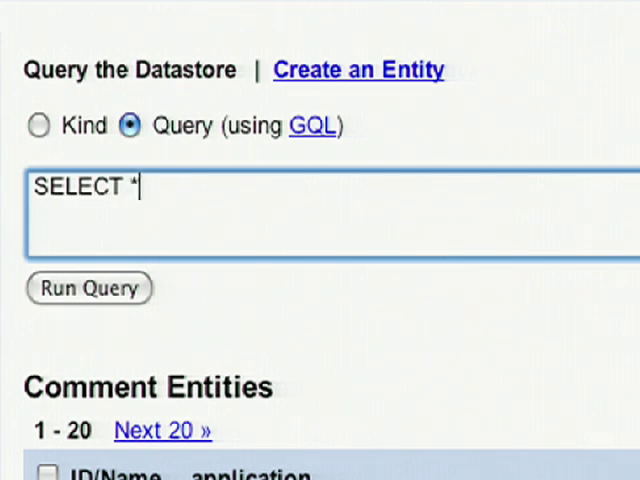
pyautogui.write('FROM Comment W')
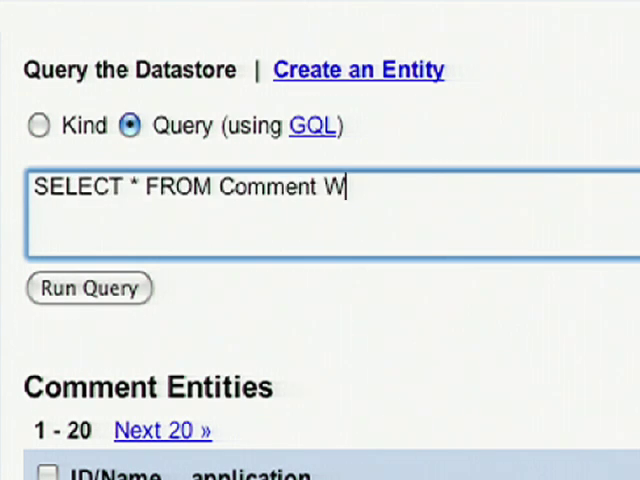
pyautogui.write('HERE title = "N')
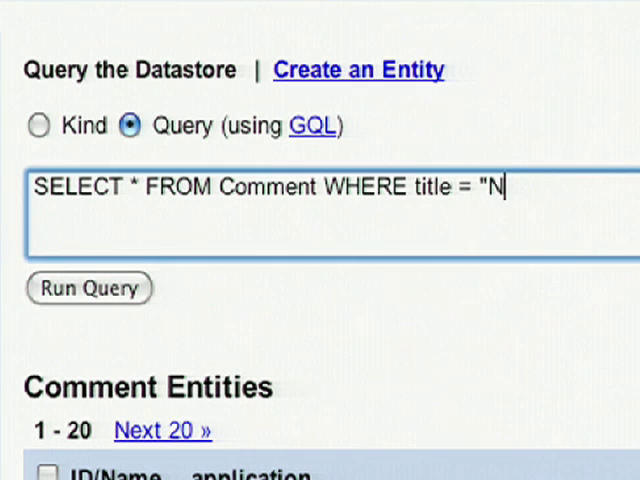
pyautogui.write('ice App!"')
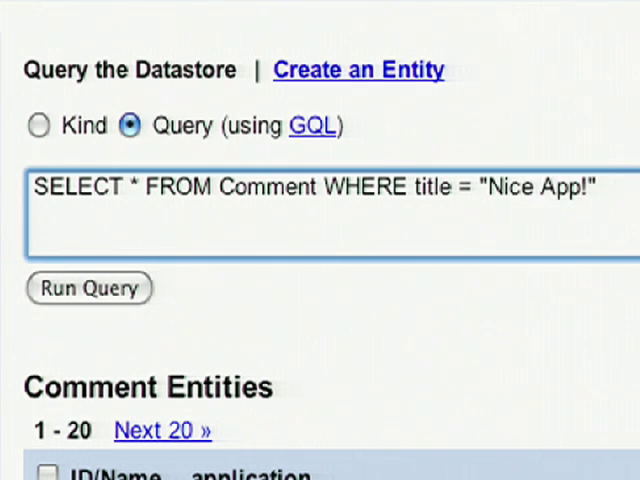
pyautogui.click(88, 288)
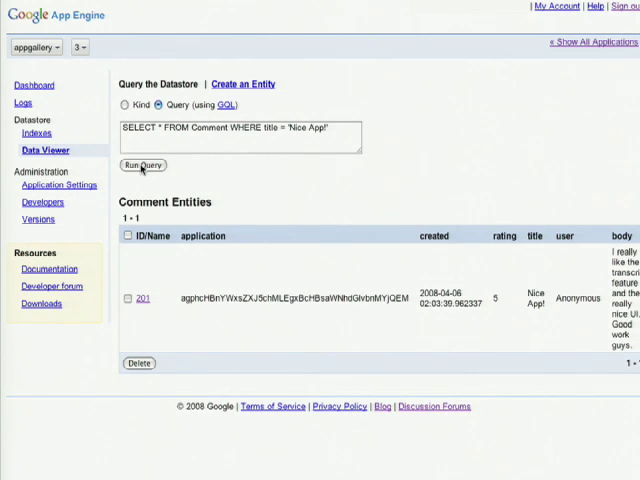
# - Go to the appgallery Application Settings page
pyautogui.click(60, 184)
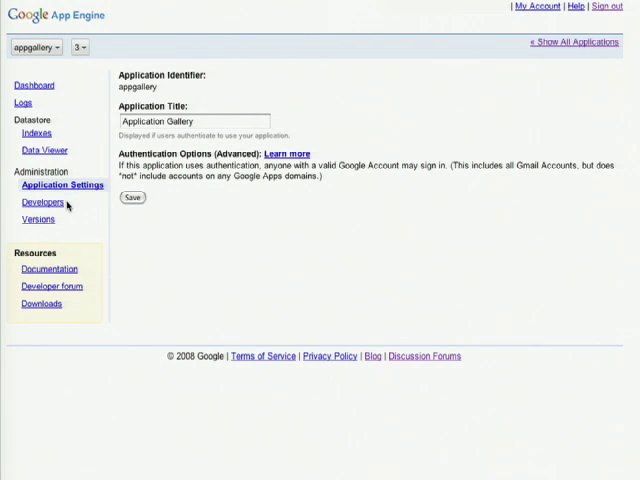
# - Show the appgallery Developers page listing collaborators and the invite form
pyautogui.click(42, 202)
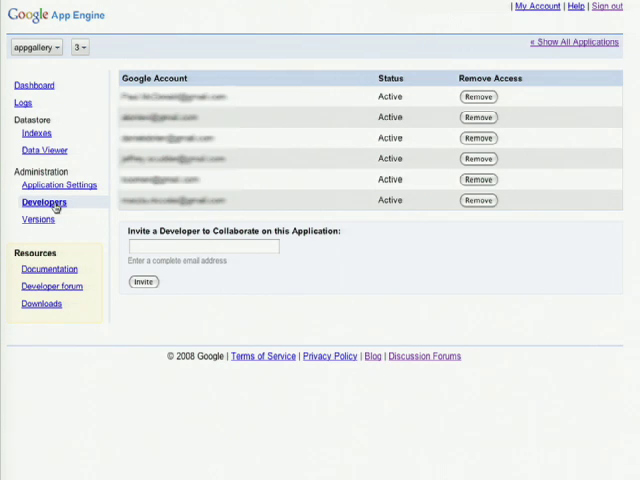
pyautogui.click(200, 246)
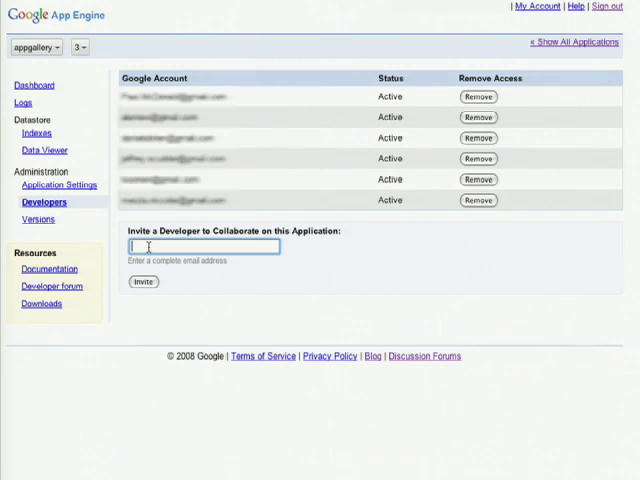
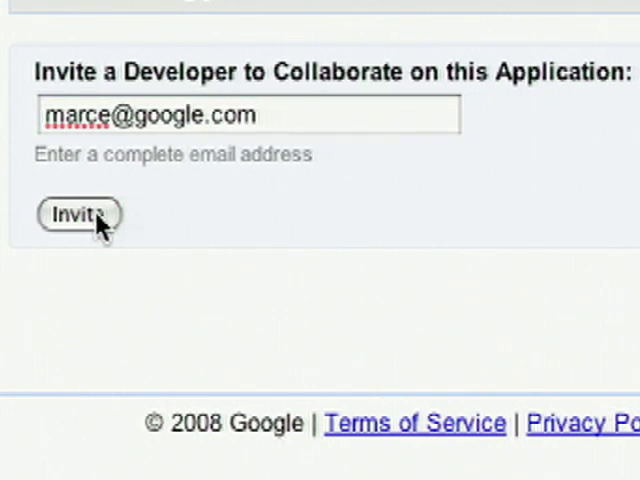
pyautogui.click(80, 216)
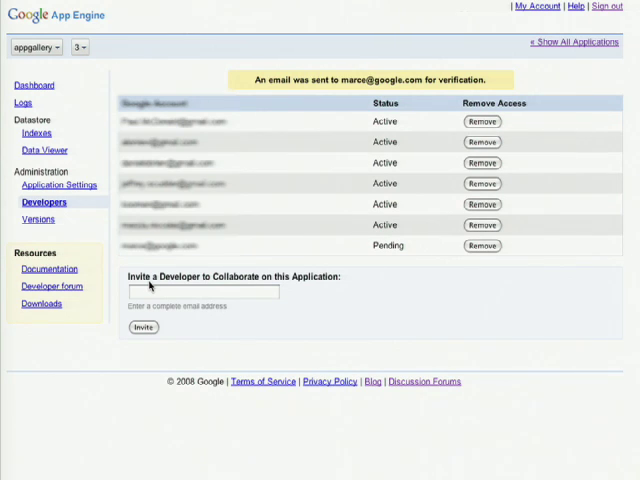
pyautogui.moveTo(152, 290)
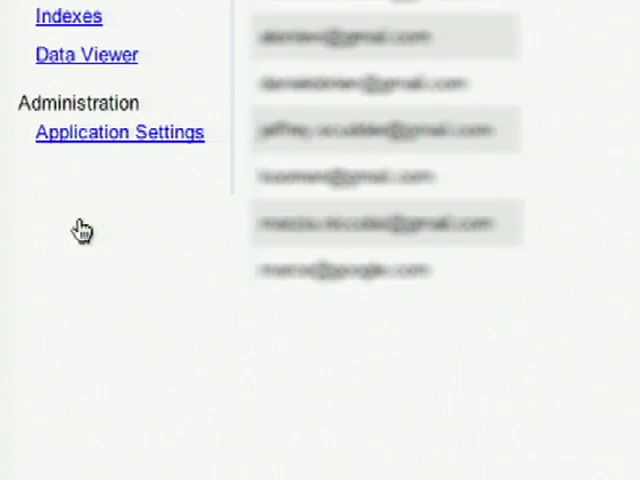
# - On the Versions page, make version 5.1 the default serving version instead of 3.11
pyautogui.click(40, 220)
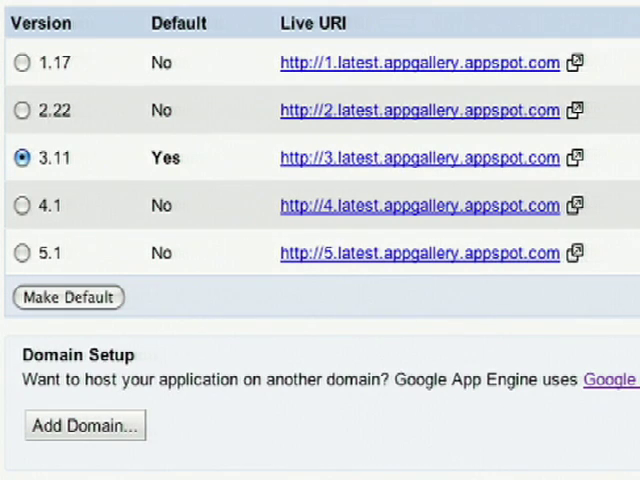
pyautogui.moveTo(290, 304)
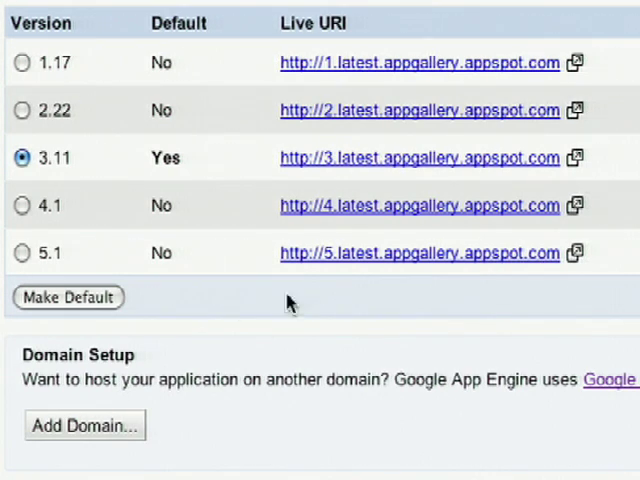
pyautogui.moveTo(356, 268)
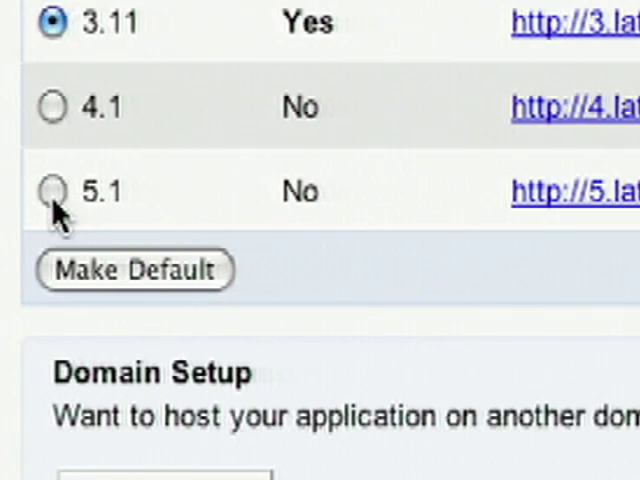
pyautogui.click(50, 192)
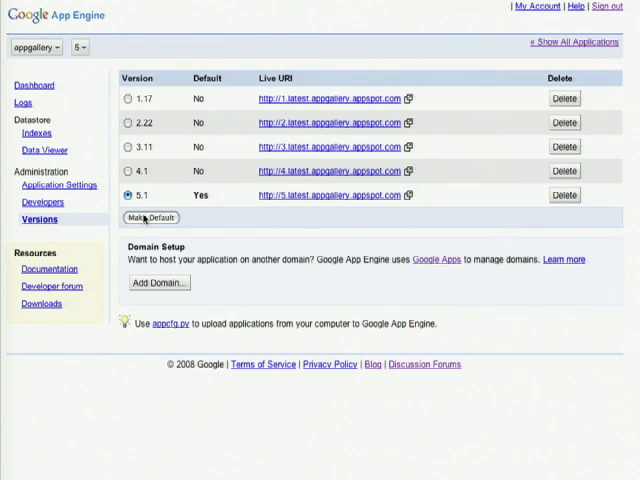
pyautogui.click(128, 148)
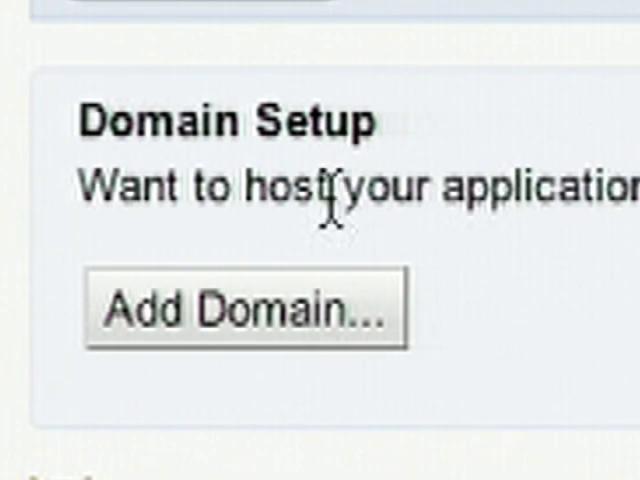
# - Add the domain adomainthatiown.com under Domain Setup and submit it
pyautogui.click(240, 310)
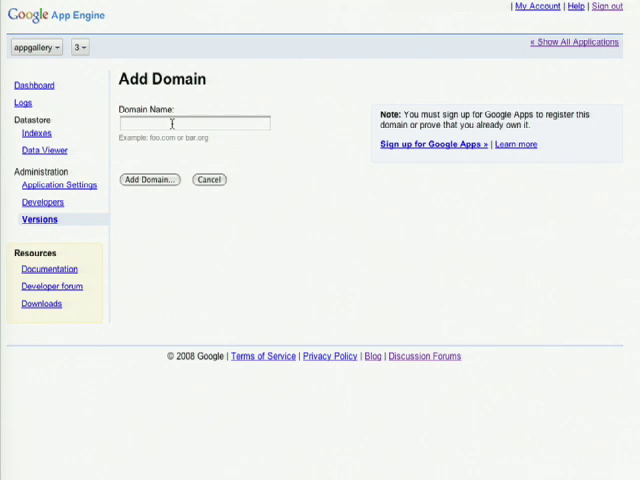
pyautogui.write('adom')
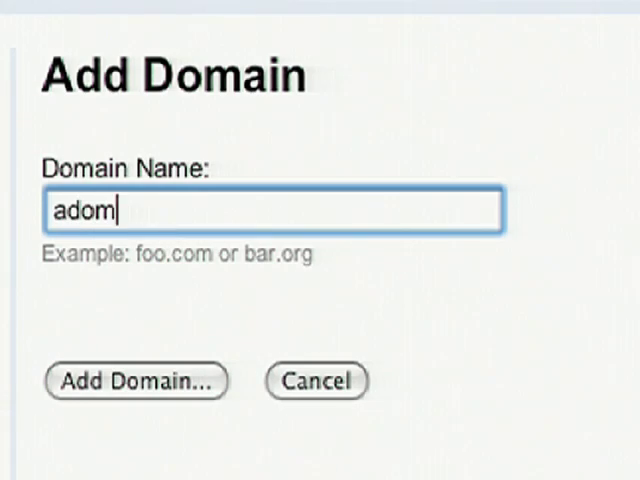
pyautogui.write('ainthatiown.co')
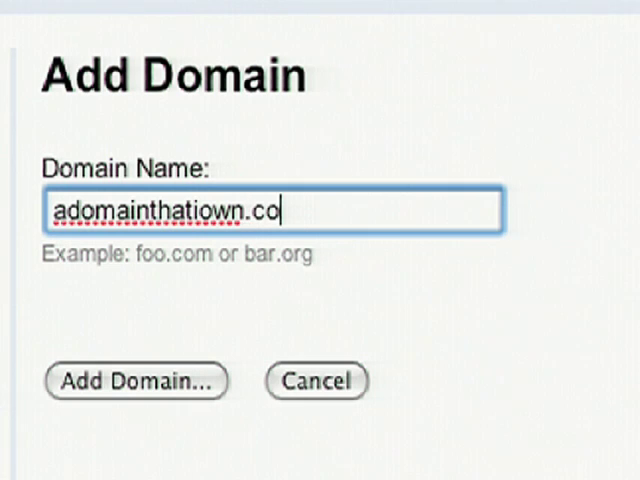
pyautogui.write('m')
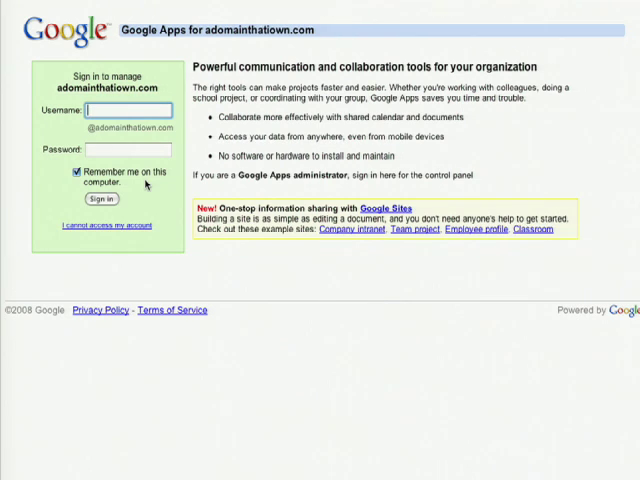
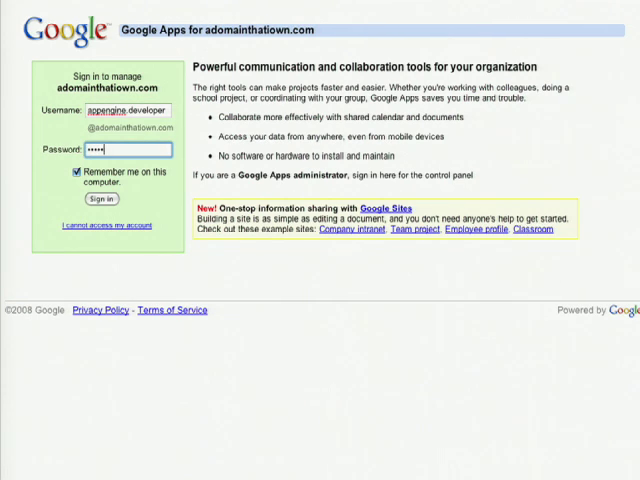
pyautogui.write('••')
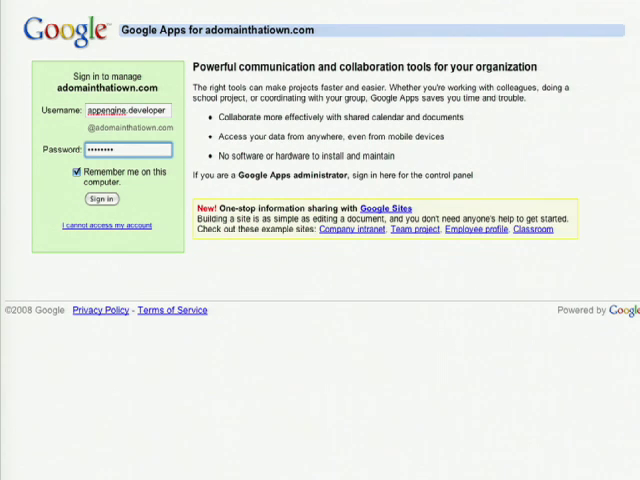
pyautogui.click(100, 200)
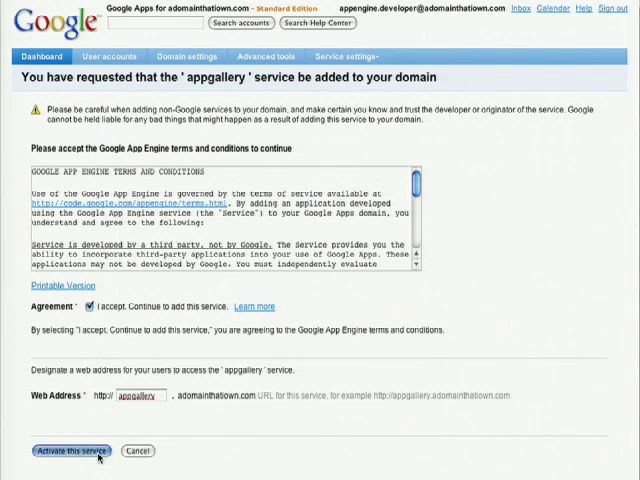
# - Activate the appgallery App Engine service at appgallery.adomainthatiown.com with terms accepted
pyautogui.click(64, 452)
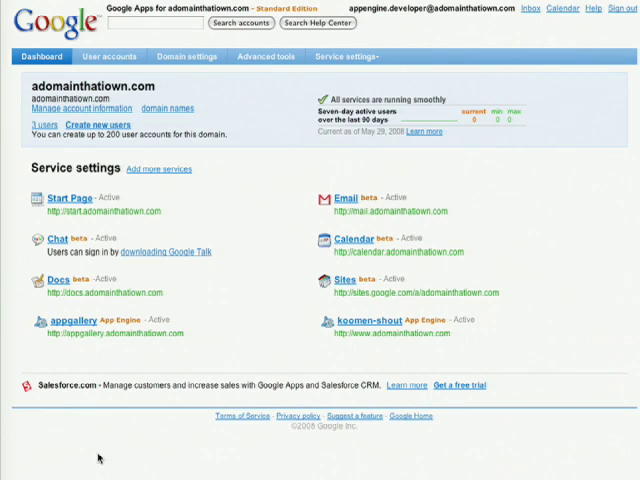